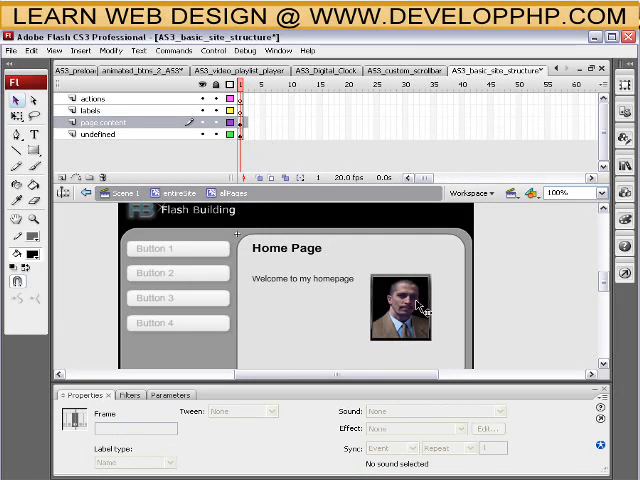
- Select the home page content layer and a later frame to set up its motion tween
left_click(344, 290)
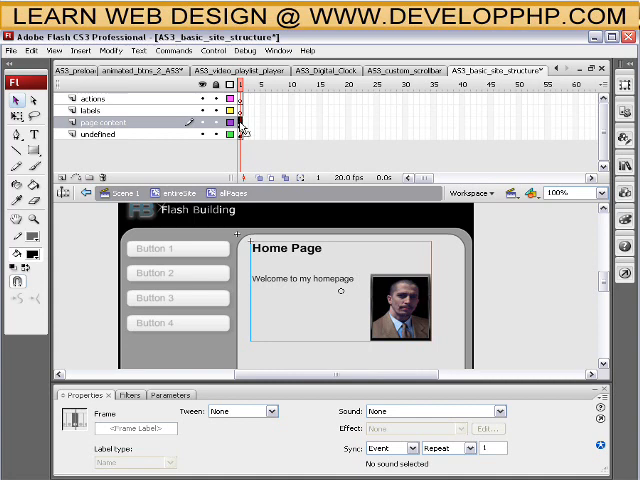
left_click(244, 132)
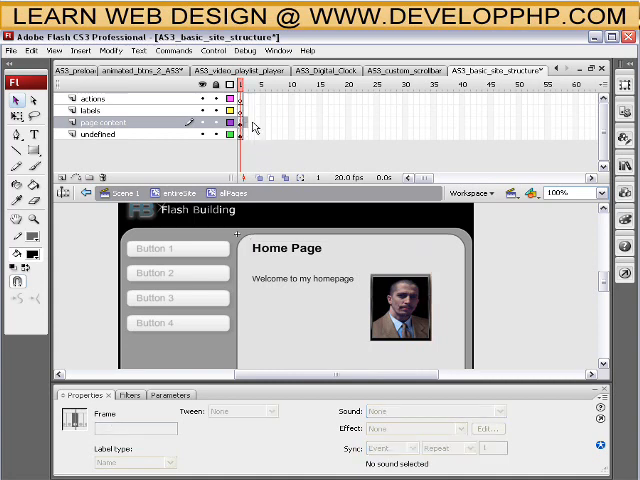
mouse_move(252, 128)
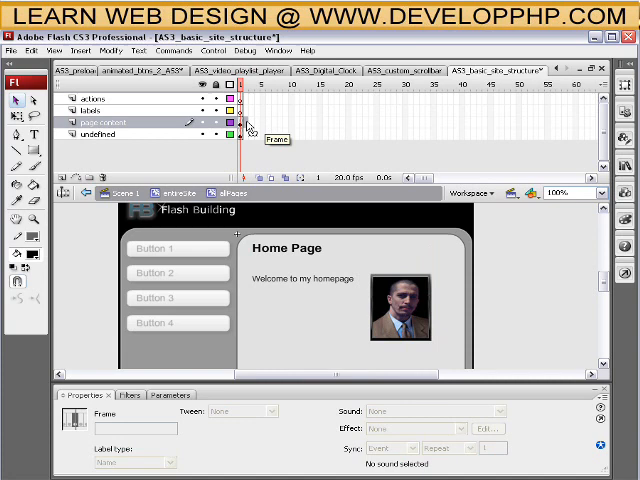
mouse_move(186, 322)
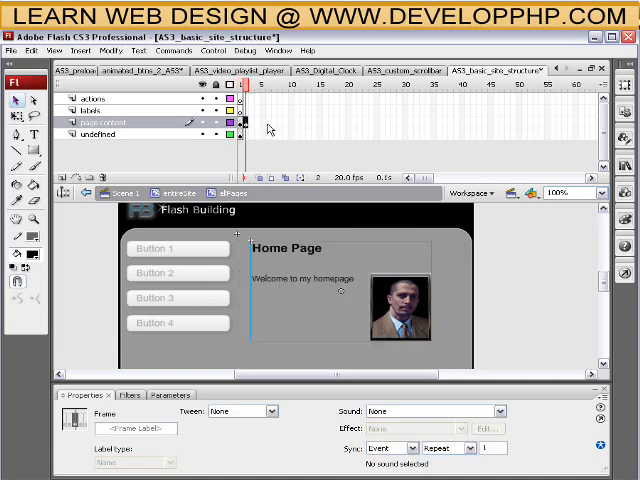
mouse_move(250, 130)
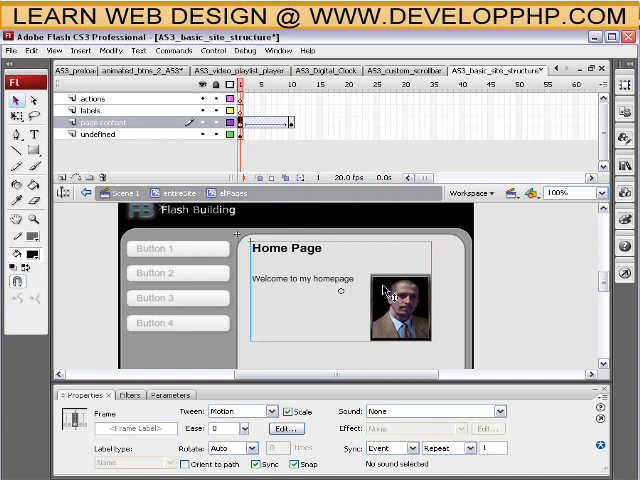
- Set the home page clip's colour effect to Alpha 0% on the first frame so it fades in
left_click(398, 310)
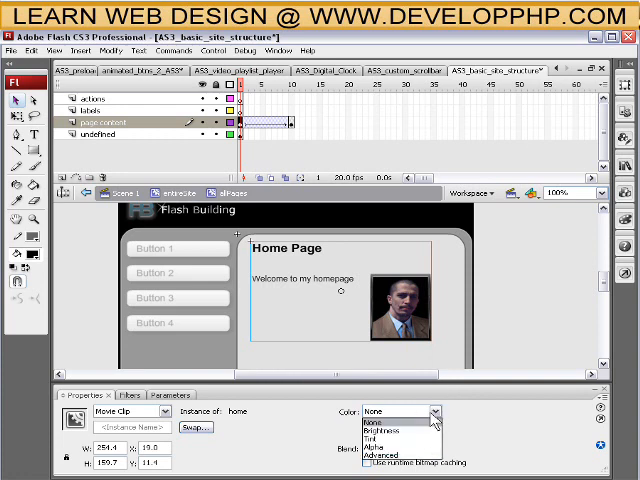
left_click(388, 436)
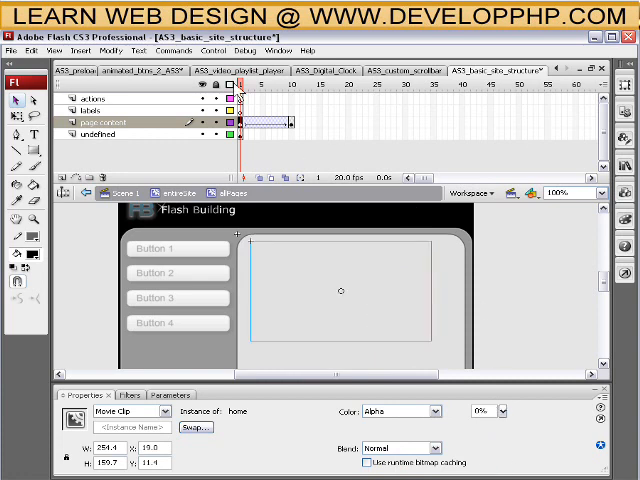
left_click(278, 86)
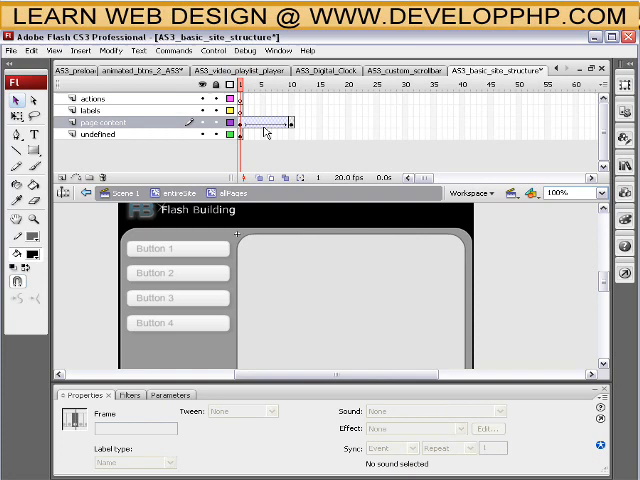
left_click(116, 132)
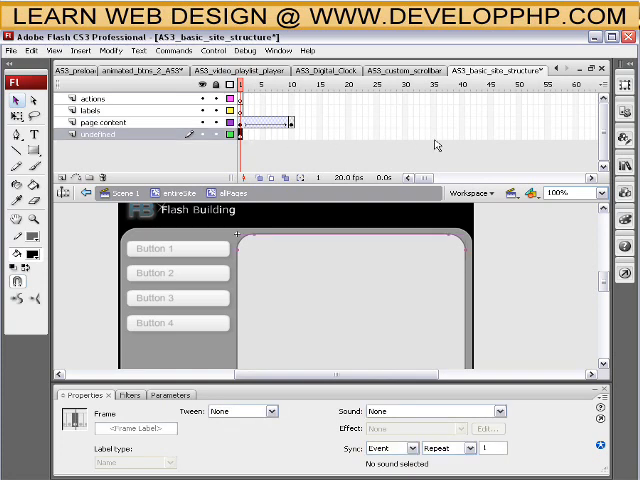
- Rename the bottom unnamed layer to background
left_click(294, 88)
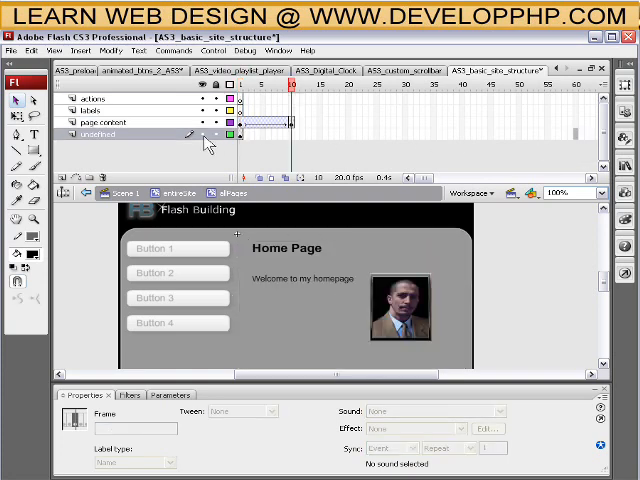
double_click(96, 132)
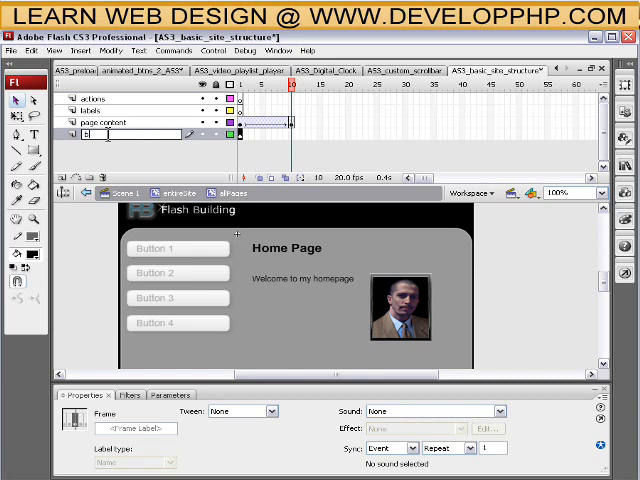
type("background")
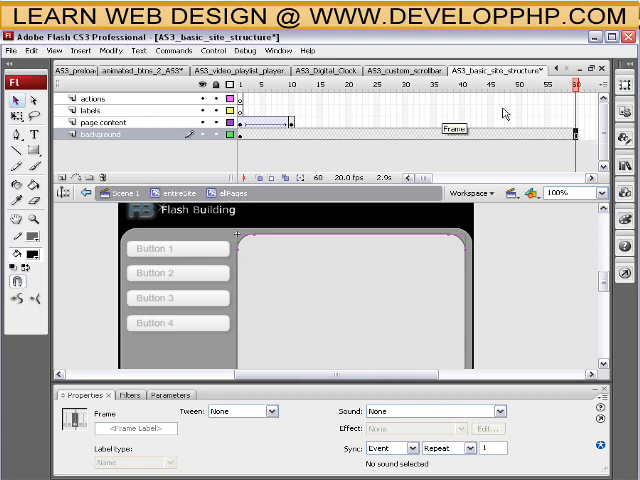
- Label the labels layer's first frame home and a later frame about
left_click(248, 86)
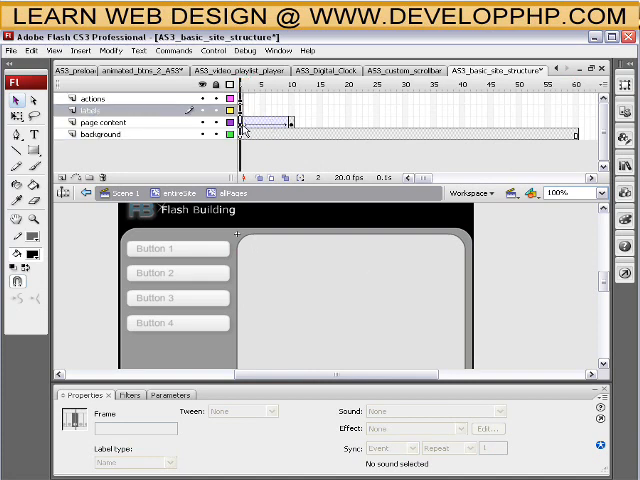
left_click(104, 128)
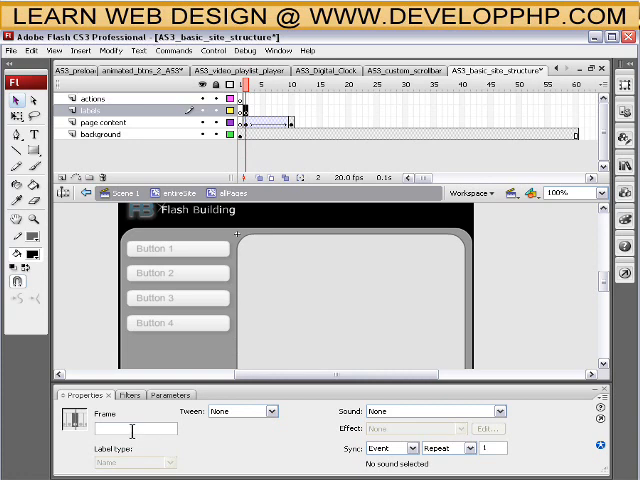
type("home")
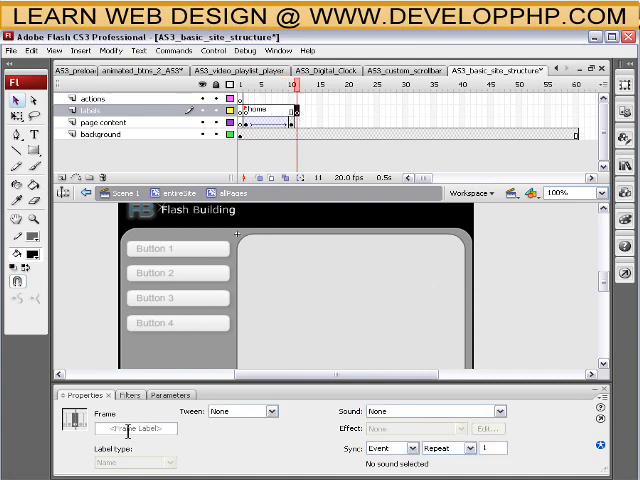
type("about")
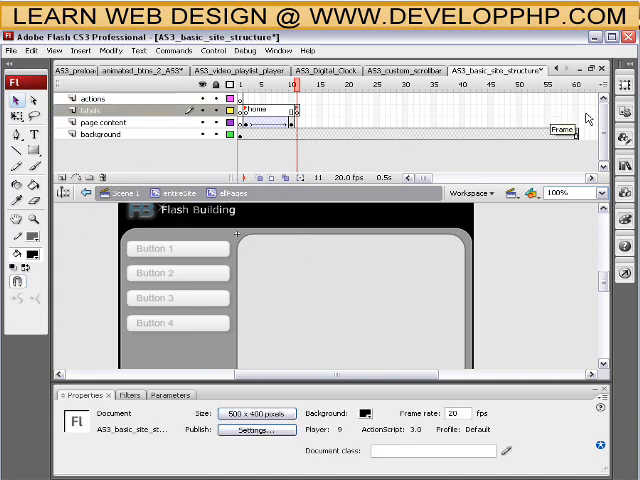
left_click(344, 88)
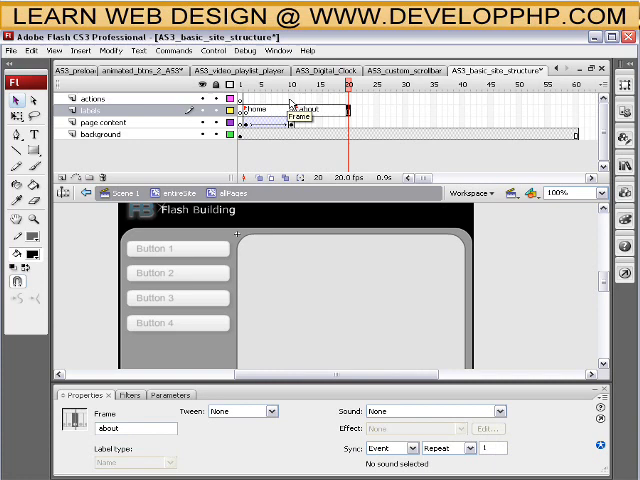
left_click(288, 84)
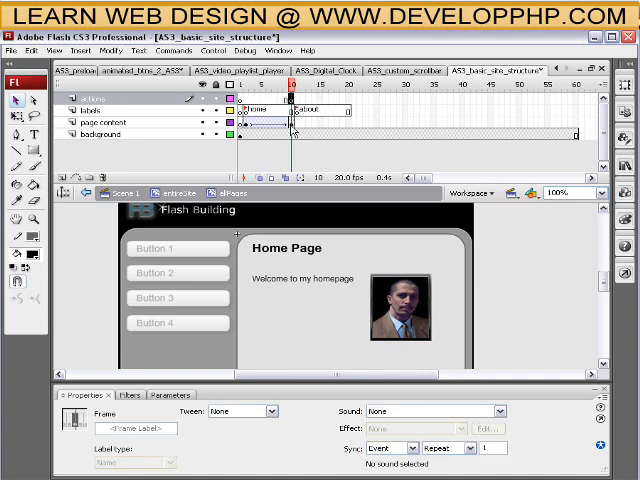
- Write a stop(); frame script on the actions layer where the home fade ends
left_click(116, 128)
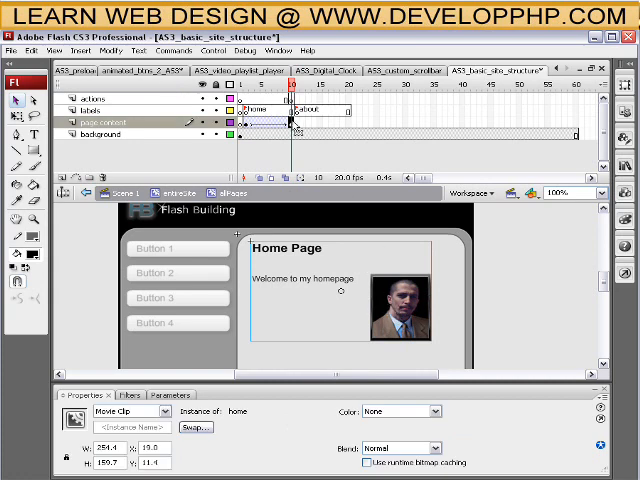
left_click(290, 120)
type("stop")
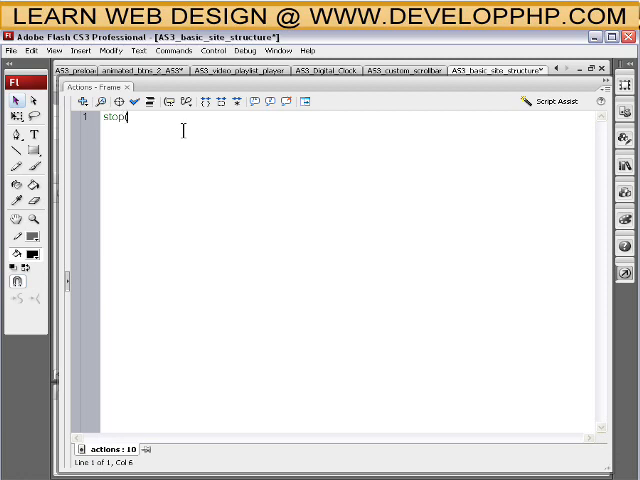
type("()")
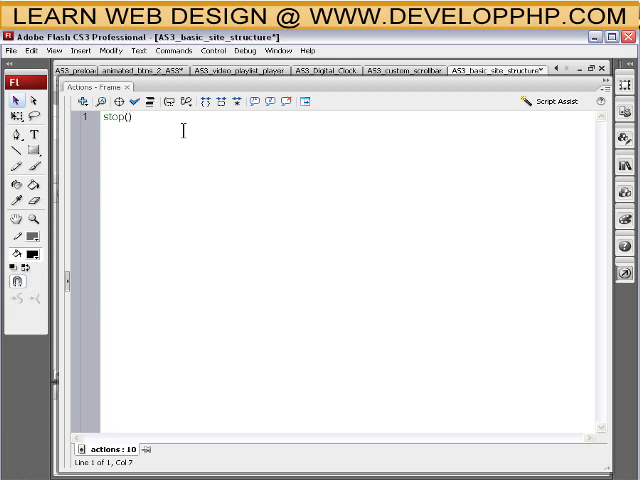
type(",")
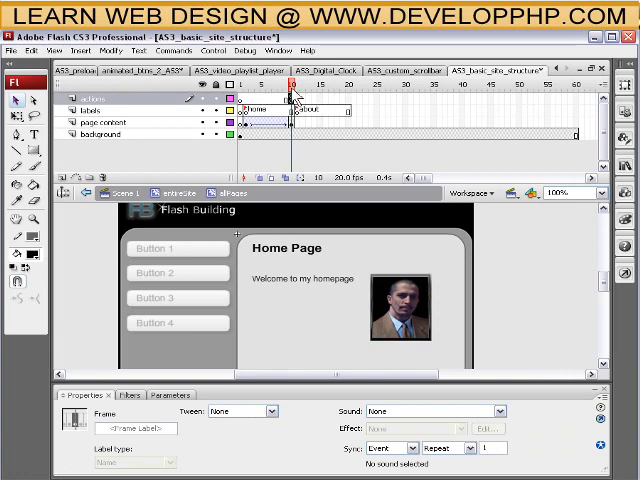
- Locate the frame on the page content layer where the about section begins
left_click(290, 84)
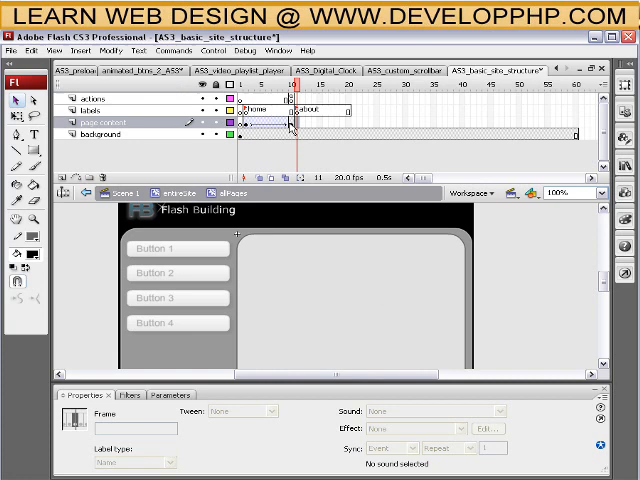
left_click(296, 124)
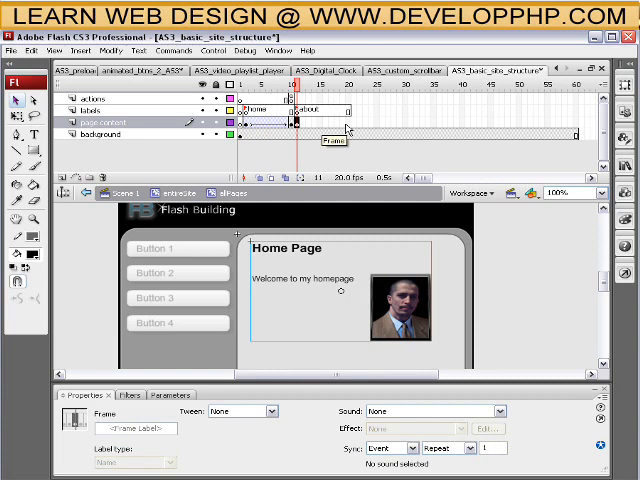
mouse_move(348, 128)
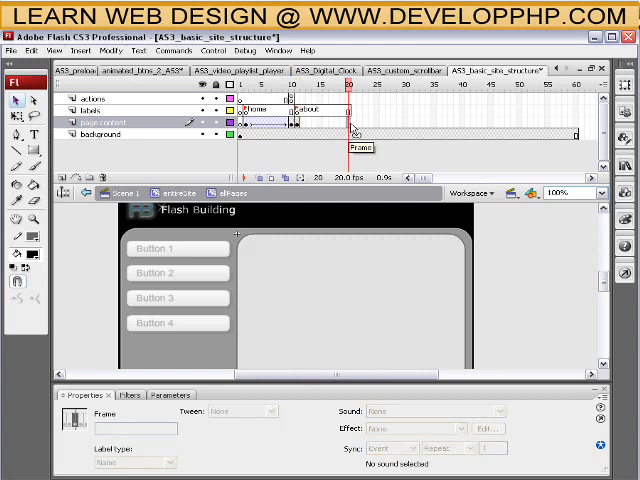
left_click(348, 92)
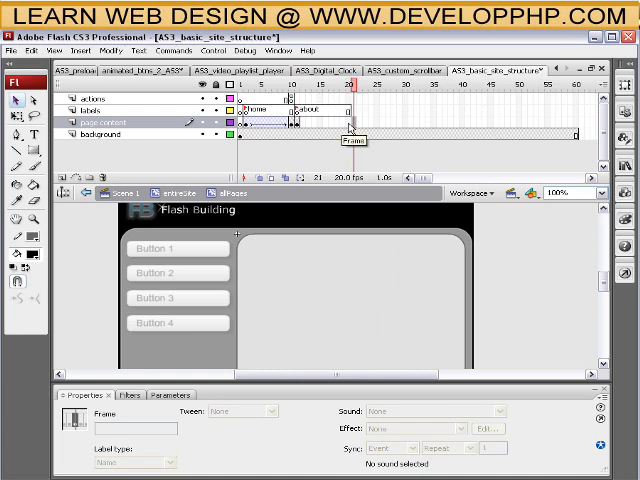
left_click(348, 88)
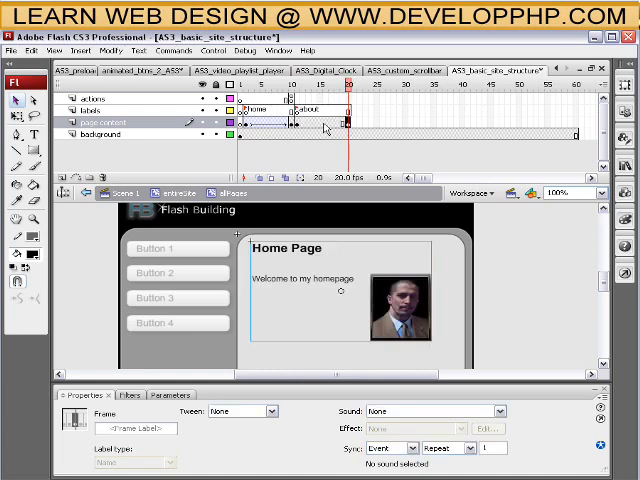
- Insert a keyframe for the about section and select the home page clip on the stage
right_click(324, 130)
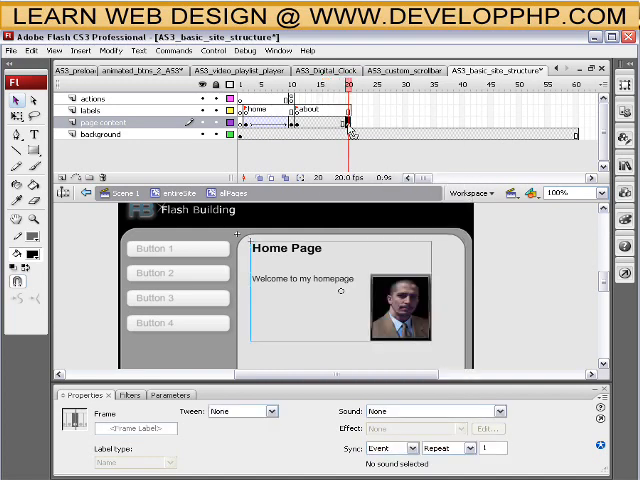
right_click(350, 126)
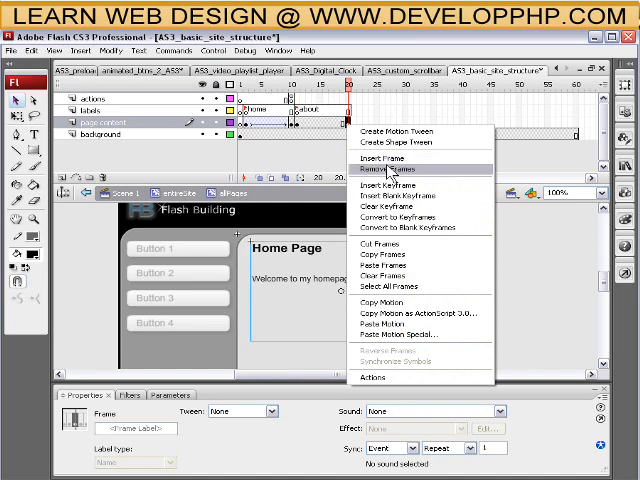
left_click(386, 168)
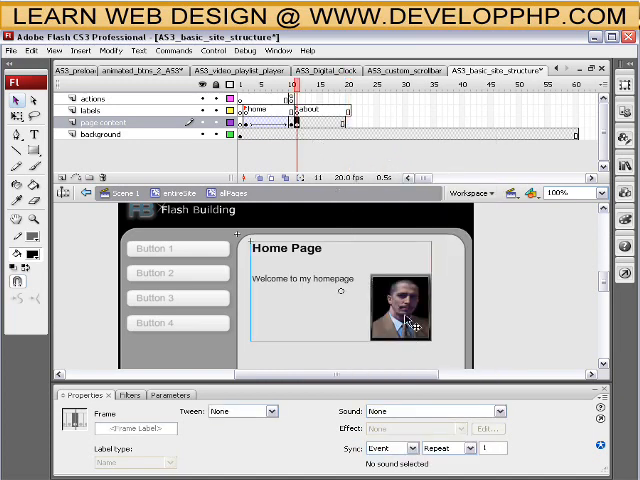
left_click(400, 316)
type("about")
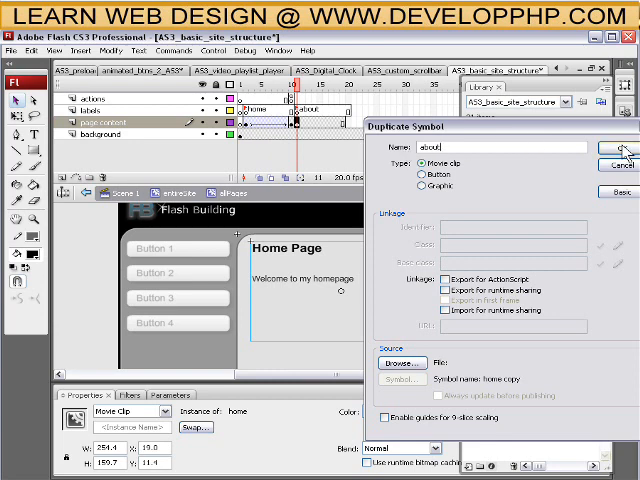
- Confirm the duplicated movie clip symbol named about
left_click(618, 146)
type("About")
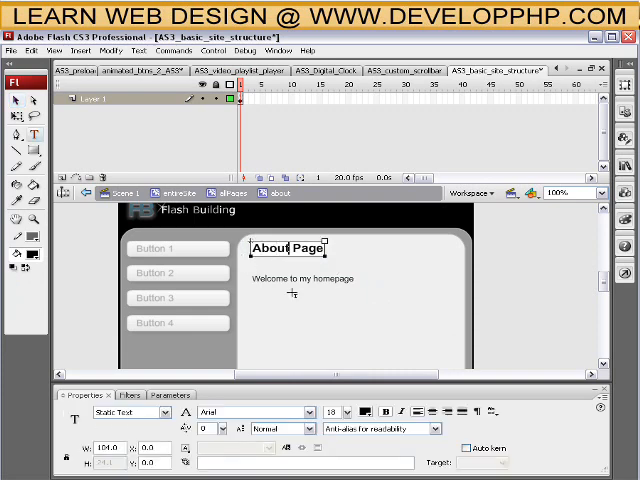
- Retitle the about clip to About Page and 'Welcome to my about page', then return to Scene 1
double_click(340, 278)
type("about")
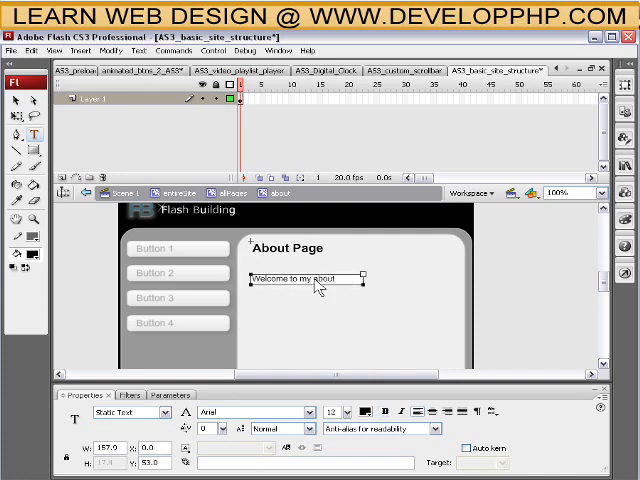
type("page")
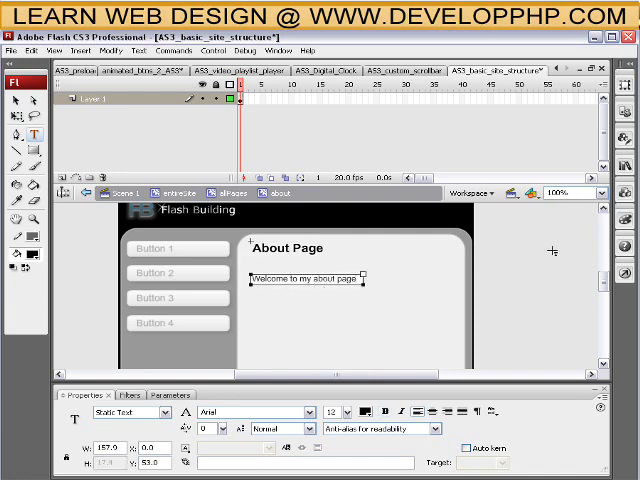
left_click(436, 290)
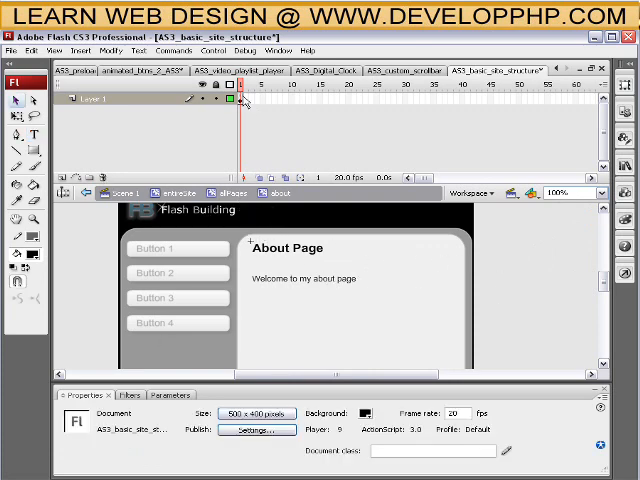
mouse_move(504, 292)
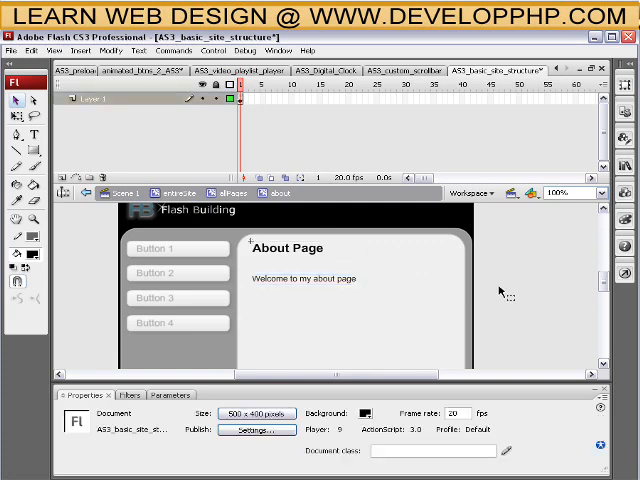
mouse_move(220, 122)
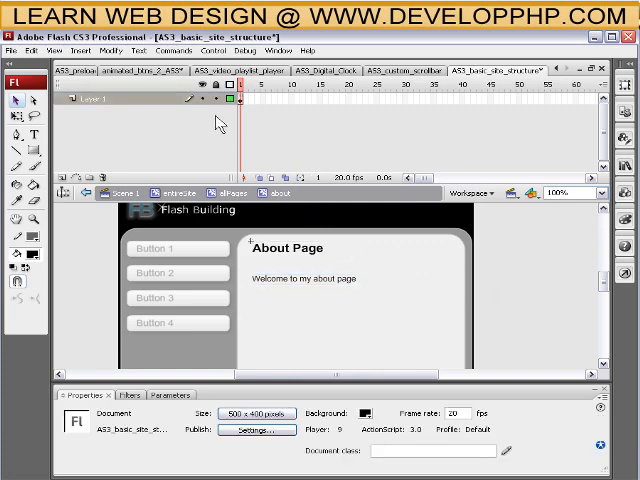
mouse_move(530, 280)
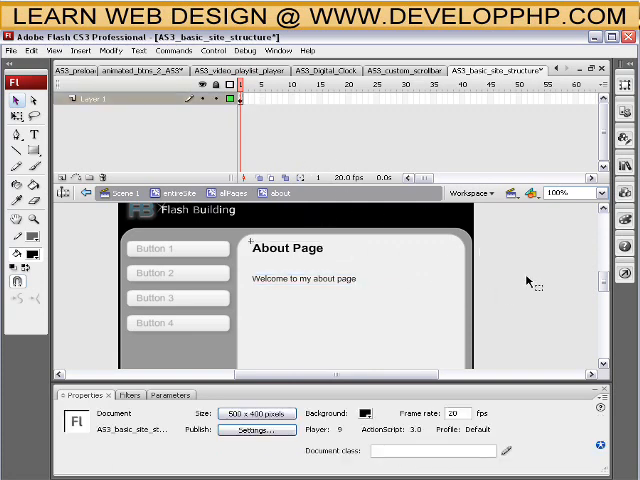
left_click(300, 270)
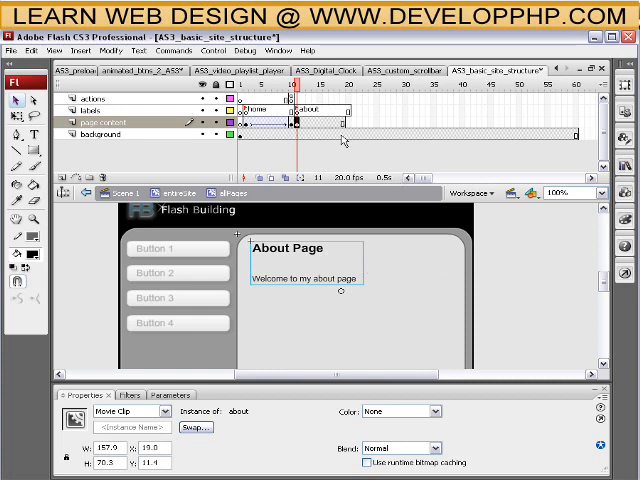
mouse_move(314, 252)
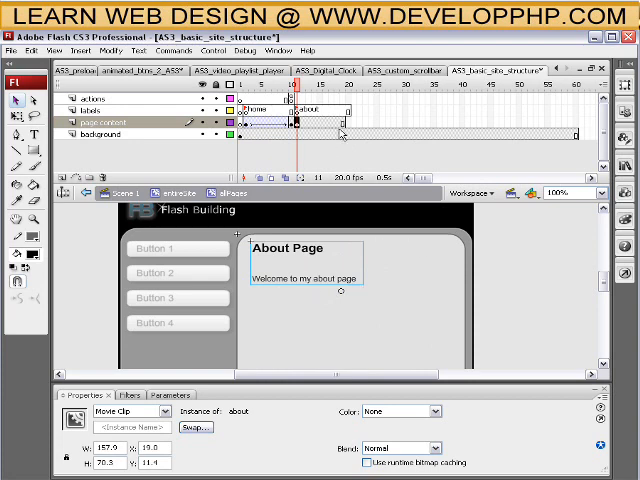
- Set the about page clip to Alpha 0% at the section start and check the fade's end frame
left_click(348, 116)
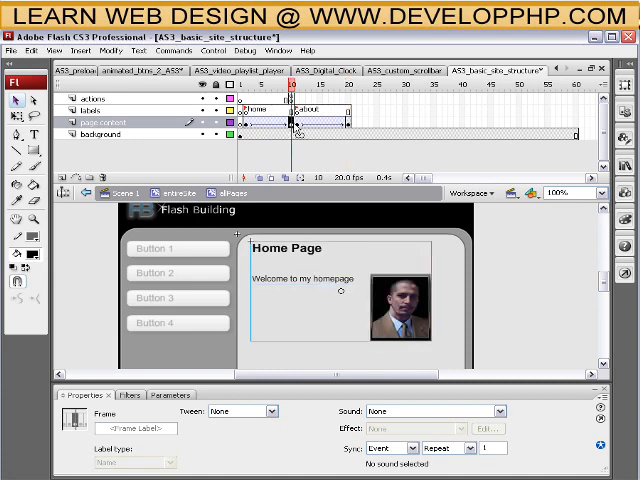
left_click(302, 88)
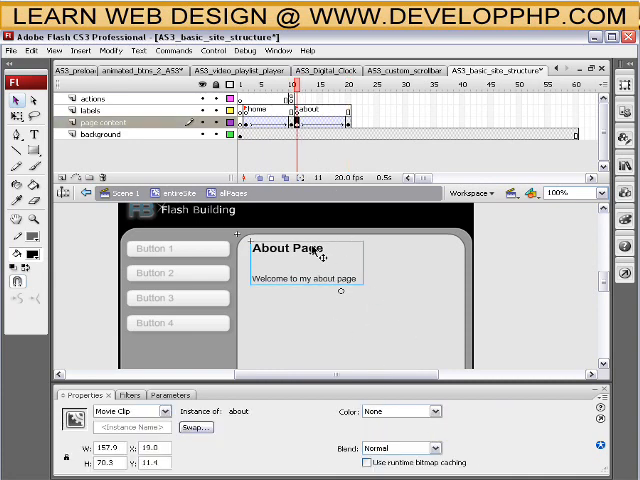
left_click(408, 412)
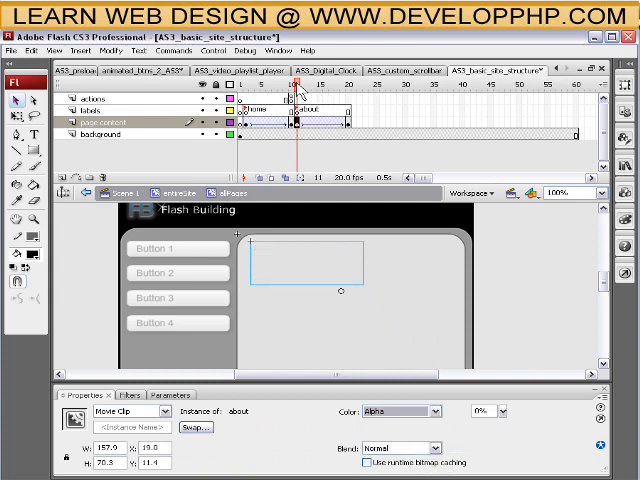
left_click(348, 88)
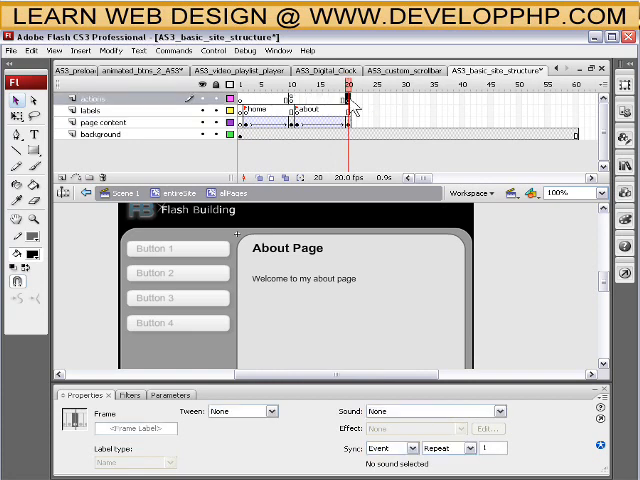
mouse_move(356, 104)
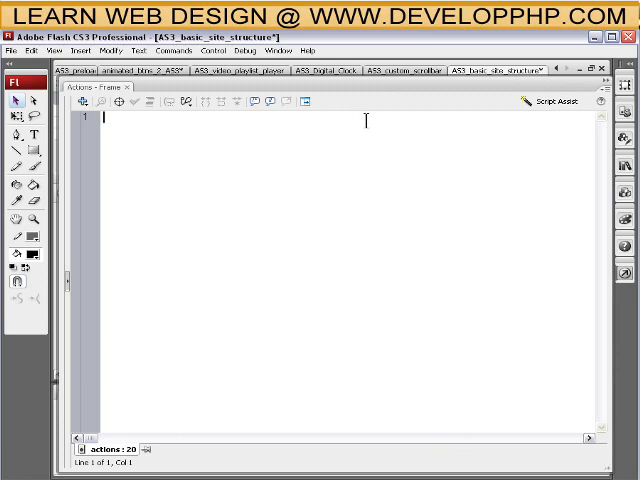
- Write stop(); in the actions layer frame at the end of the about fade
type("stop();")
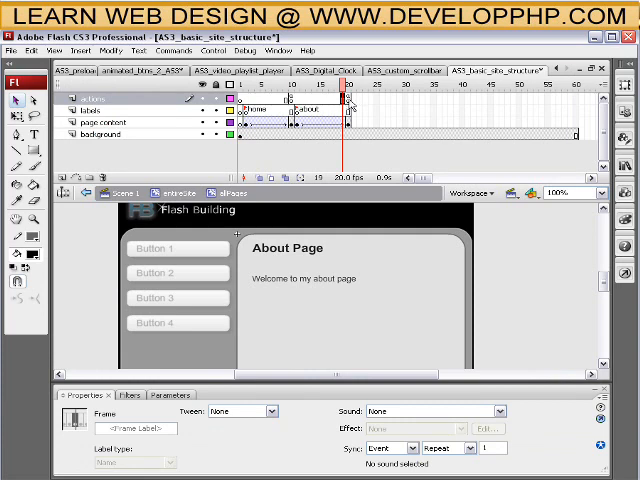
mouse_move(350, 100)
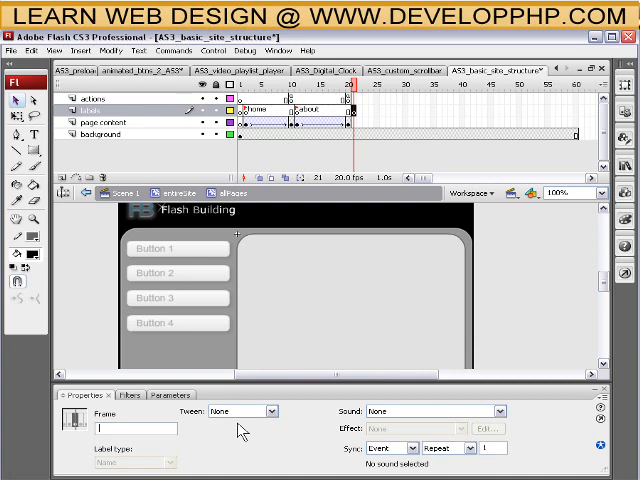
- Label the new keyframe on the labels layer 'services'
type("services")
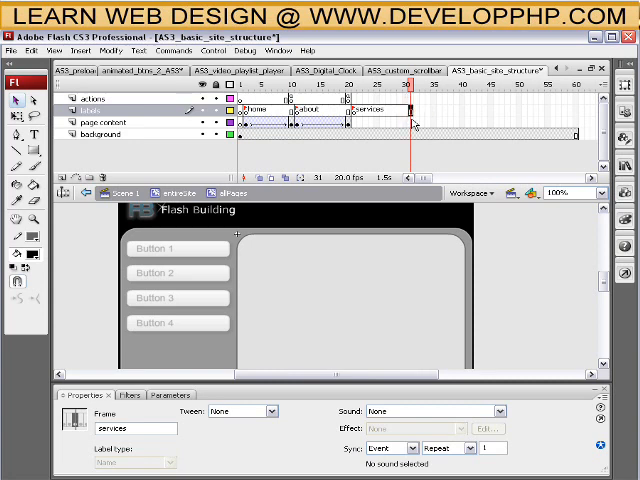
left_click(110, 124)
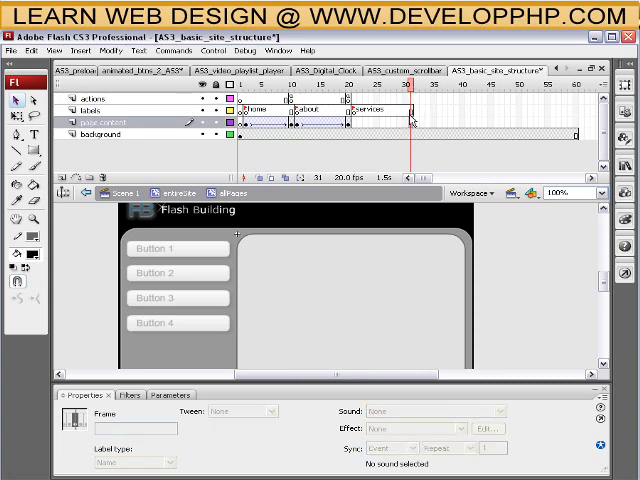
mouse_move(510, 268)
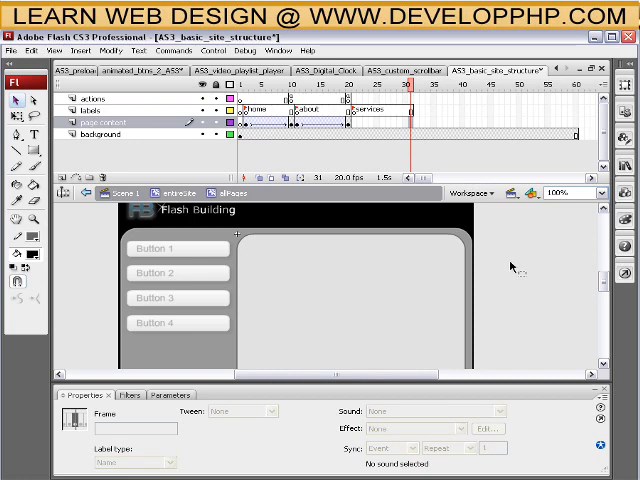
mouse_move(560, 250)
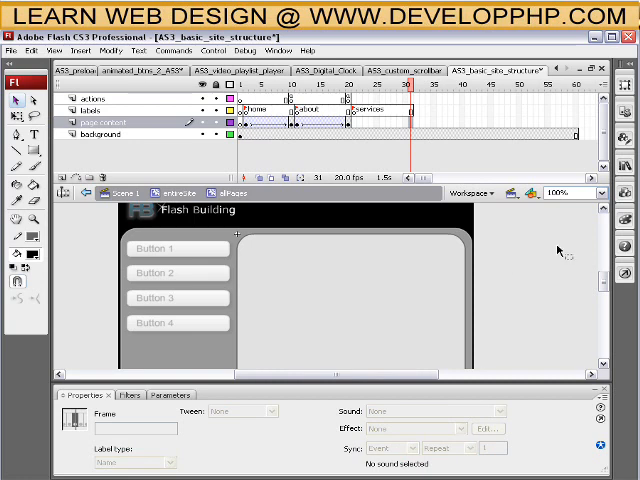